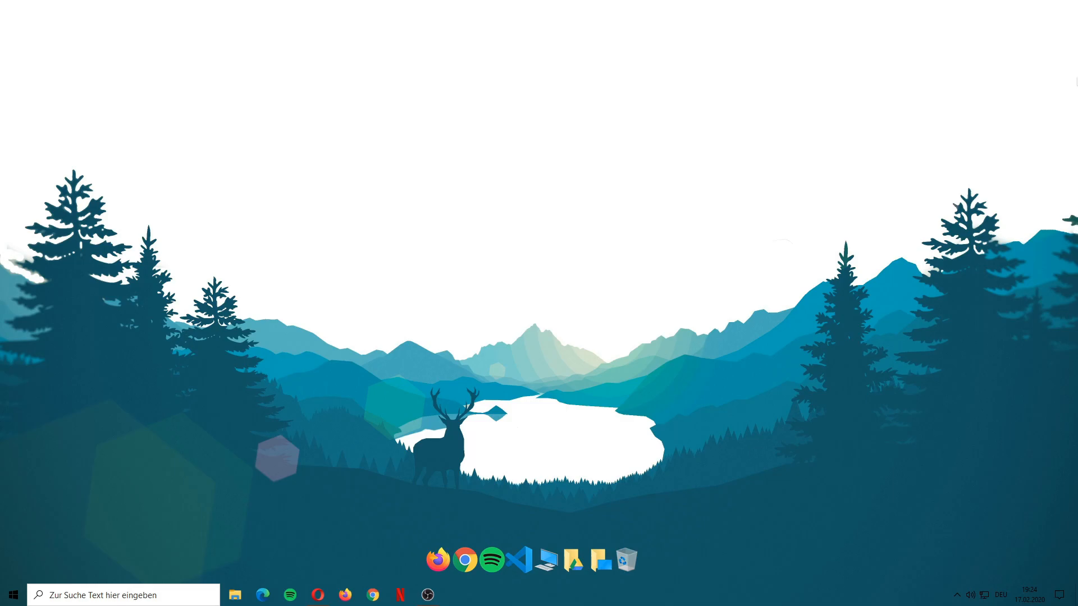
# - Launch Opera from the taskbar and go to zap-hosting.com
pyautogui.click(318, 595)
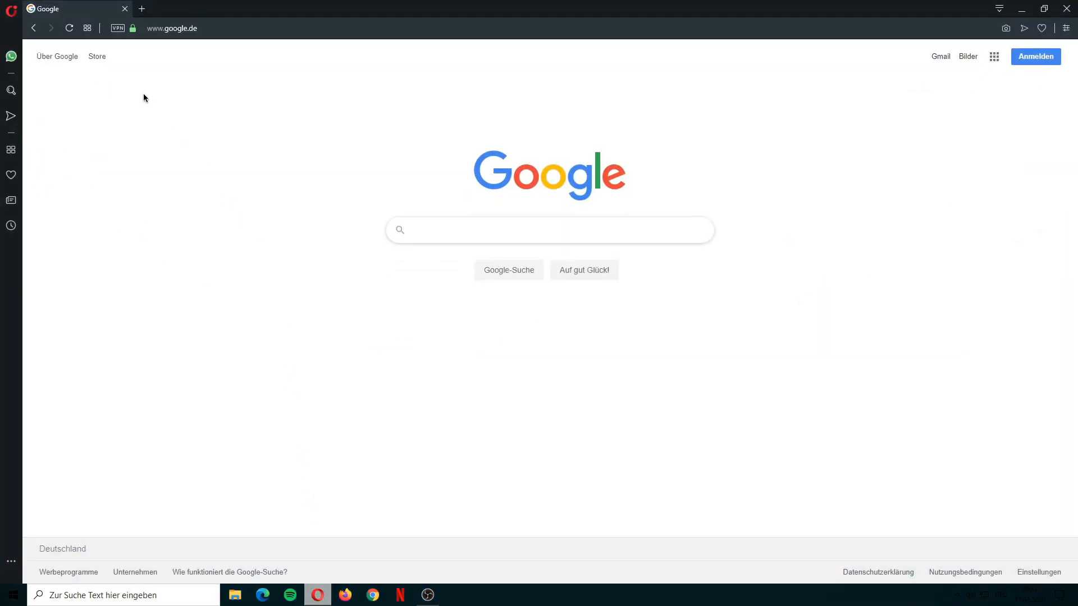
pyautogui.rightClick(183, 28)
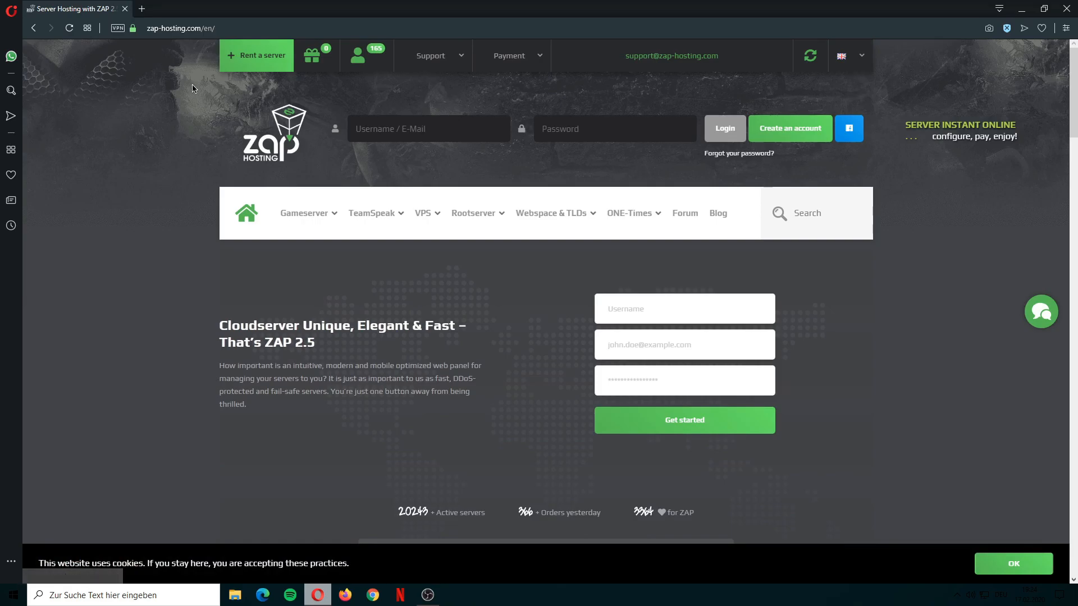
# - From 'Rent a server', choose the VPS category and the Windows VPS product
pyautogui.click(850, 56)
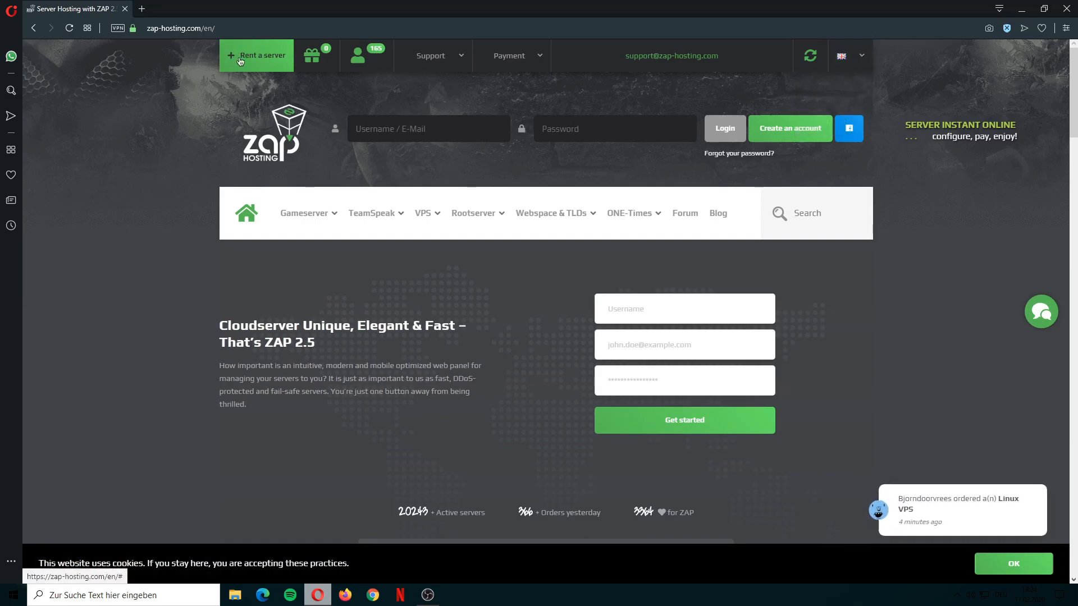
pyautogui.click(256, 57)
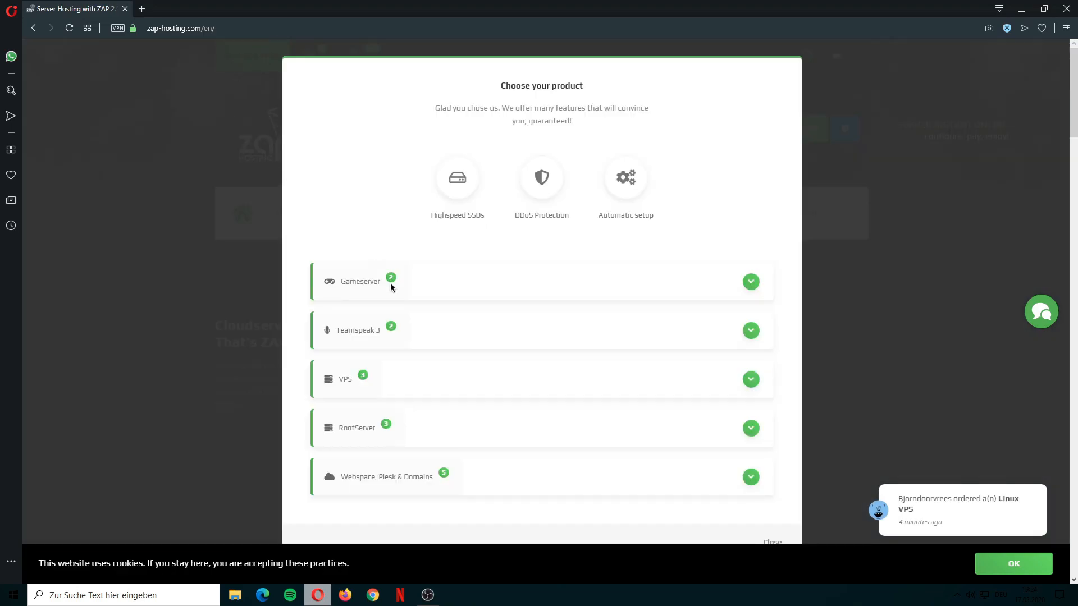
pyautogui.click(750, 379)
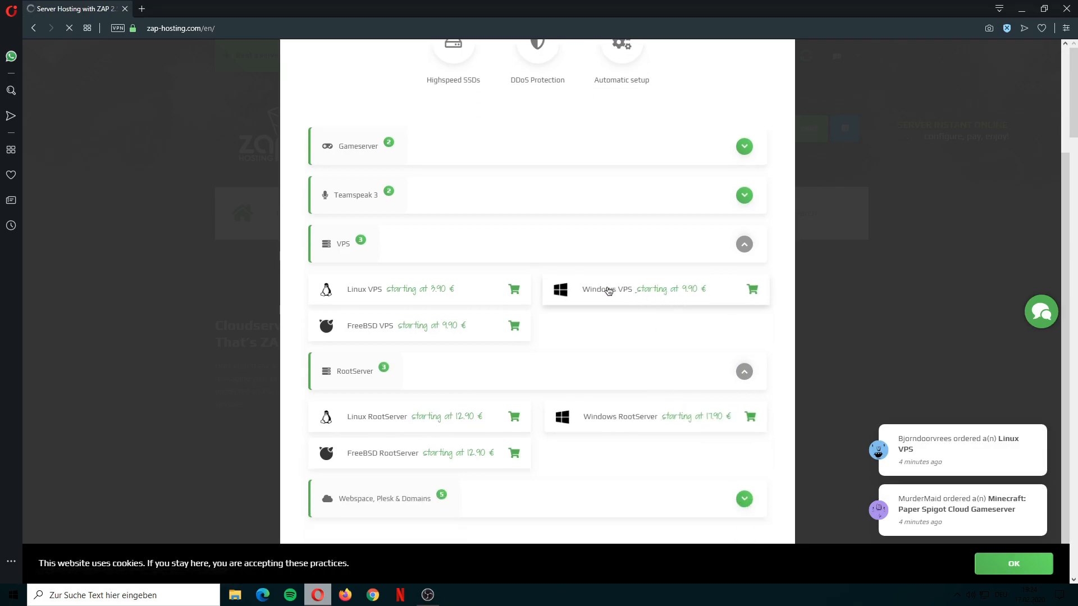
pyautogui.click(606, 289)
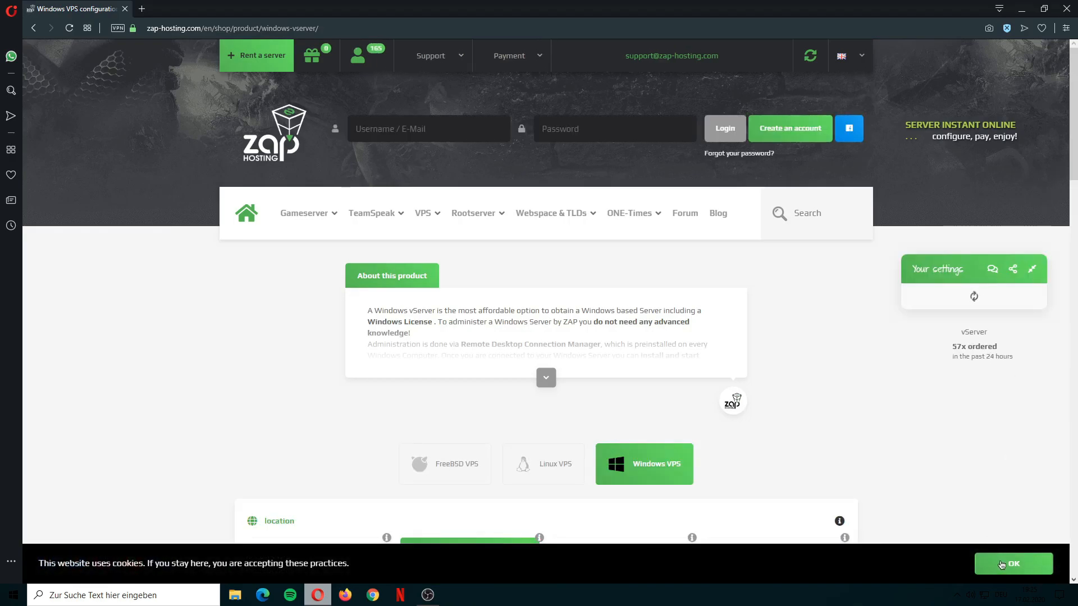
# - Accept the cookie notice and pick Windows 2019 (EN) as the operating system
pyautogui.click(1012, 564)
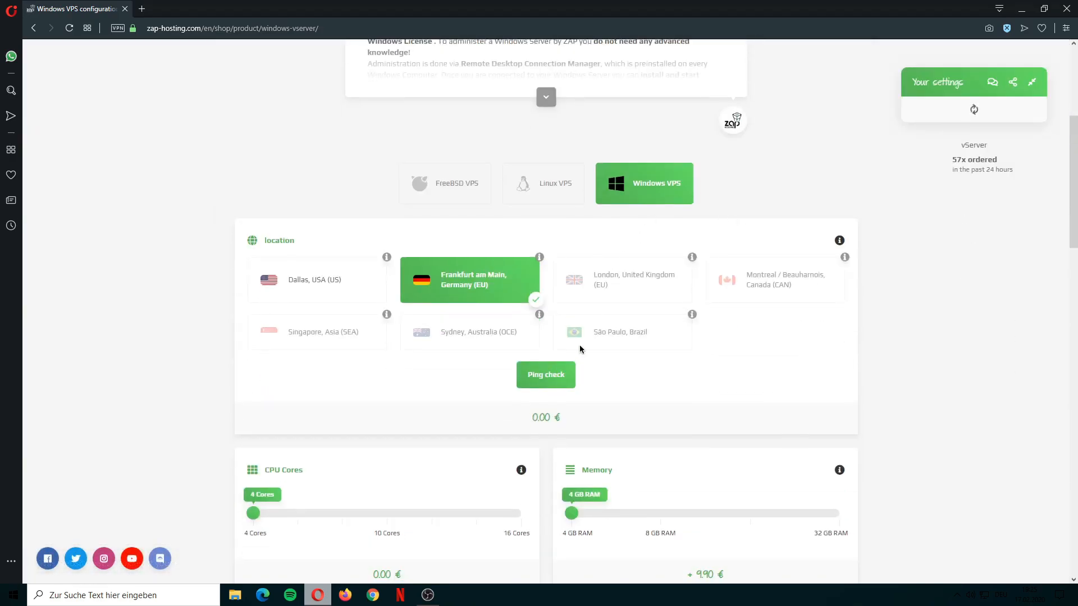
pyautogui.click(546, 375)
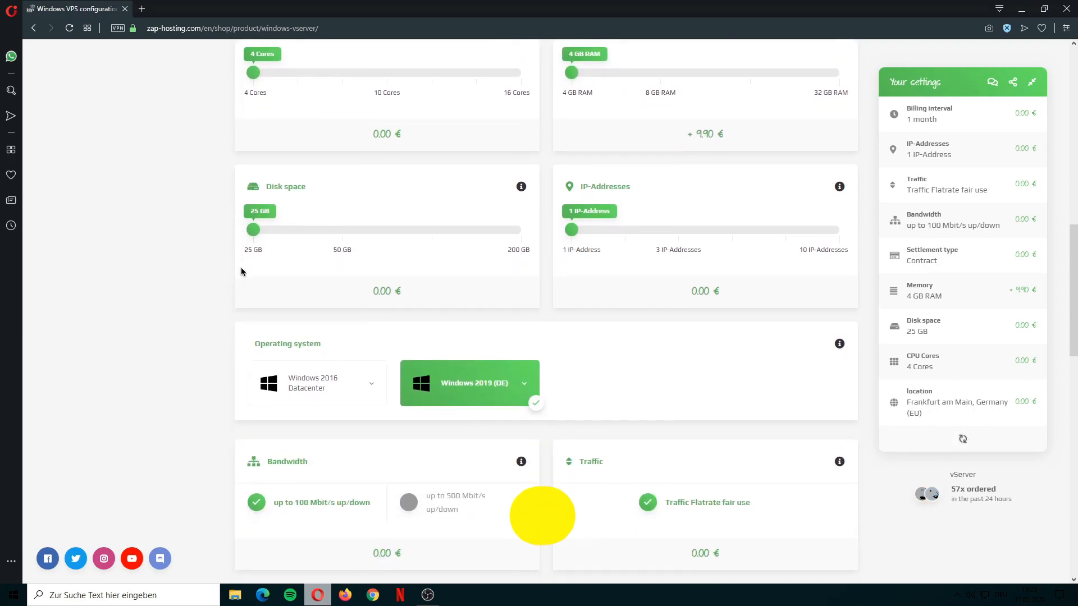
pyautogui.scroll(-3)
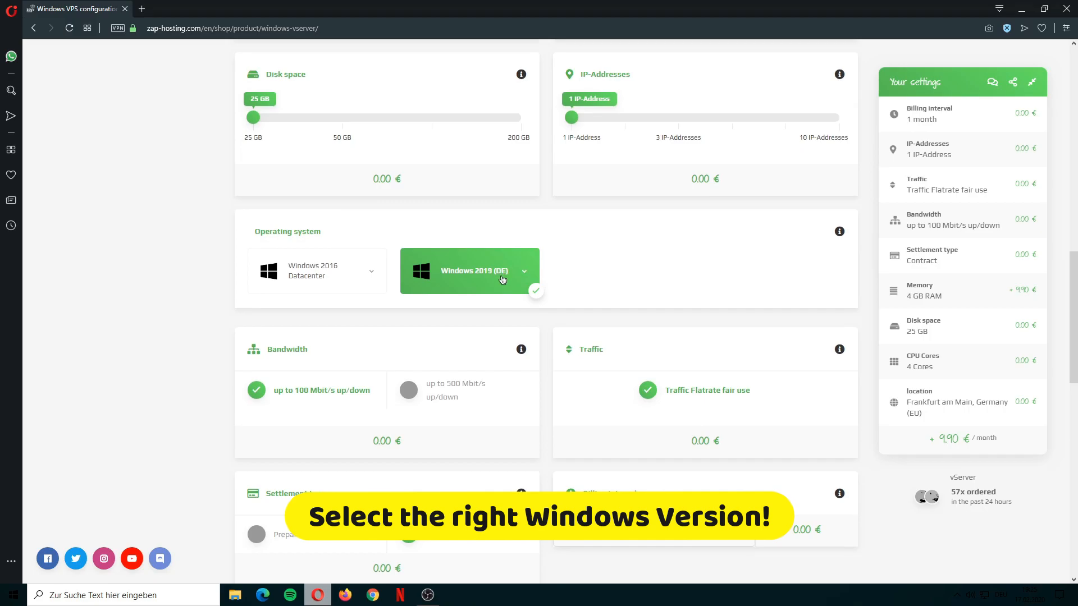
pyautogui.click(524, 271)
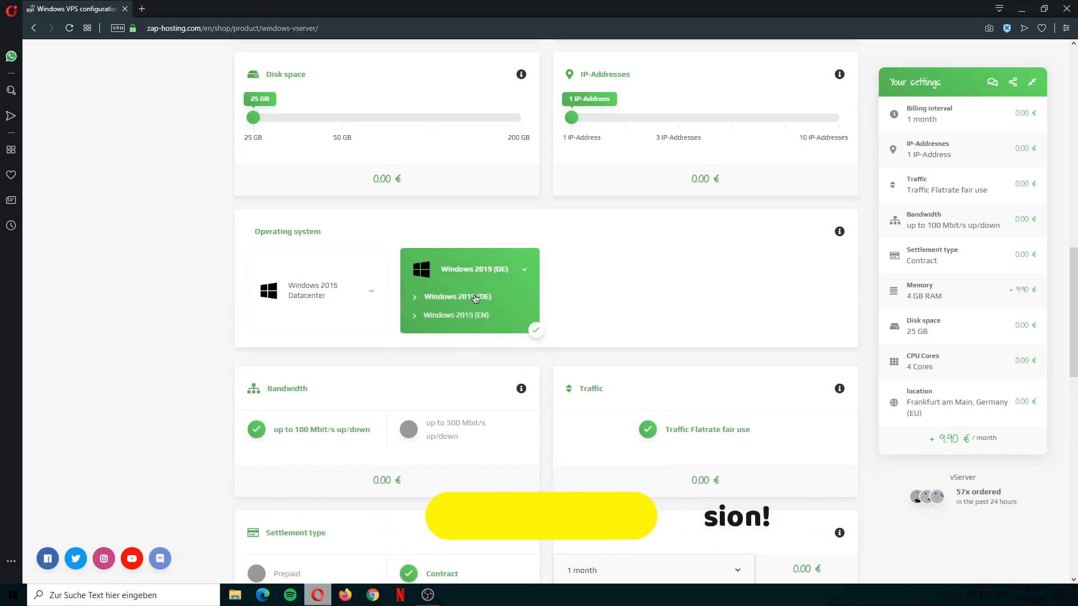
# - Choose prepaid settlement with a 7-day billing interval at 3.00 € per 7 days
pyautogui.scroll(-3)
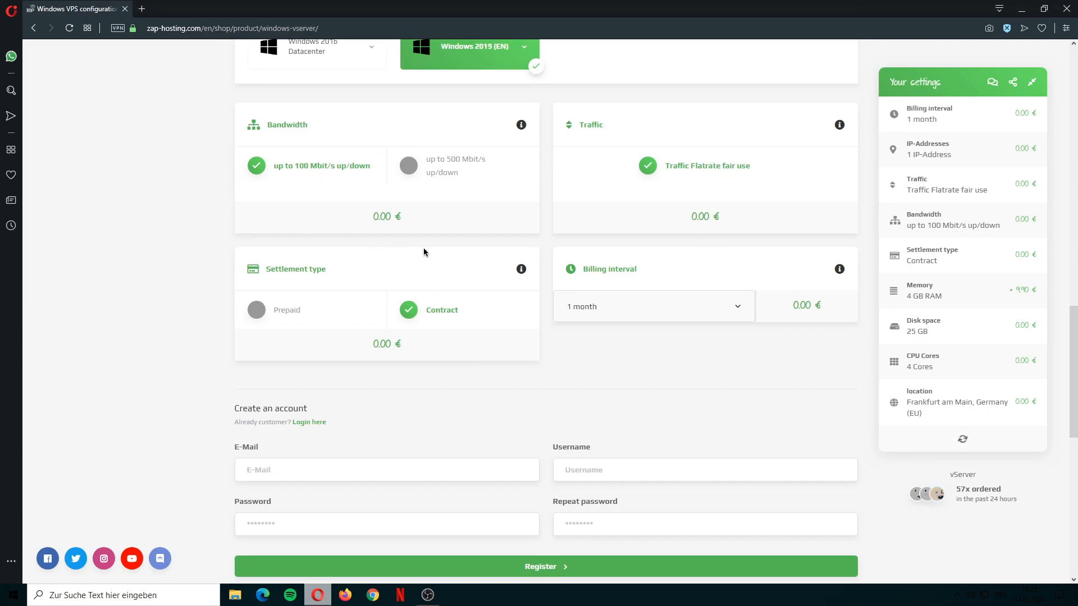
pyautogui.scroll(-3)
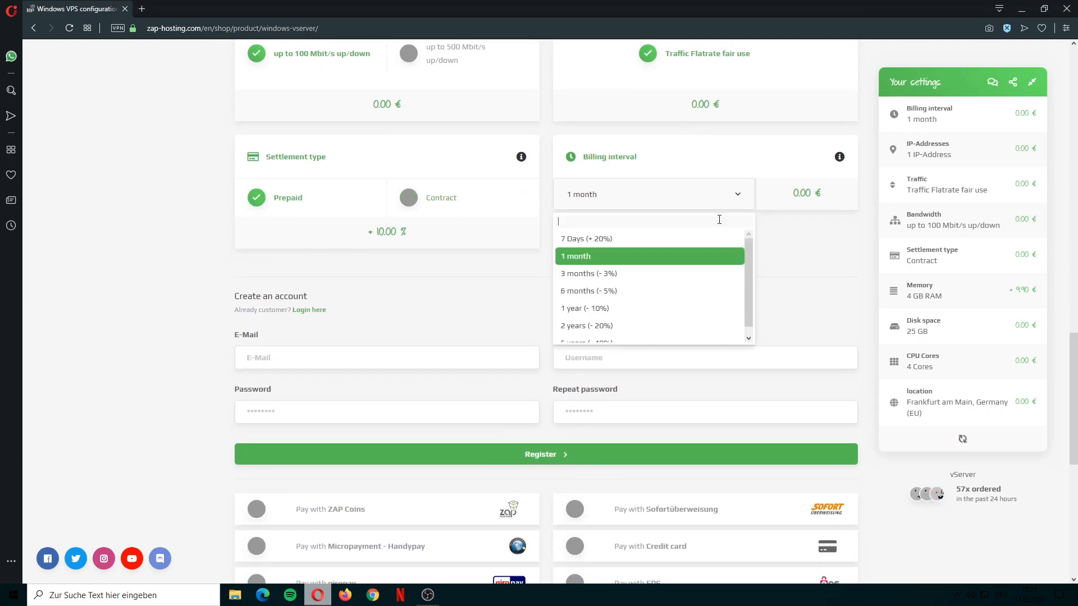
pyautogui.click(587, 238)
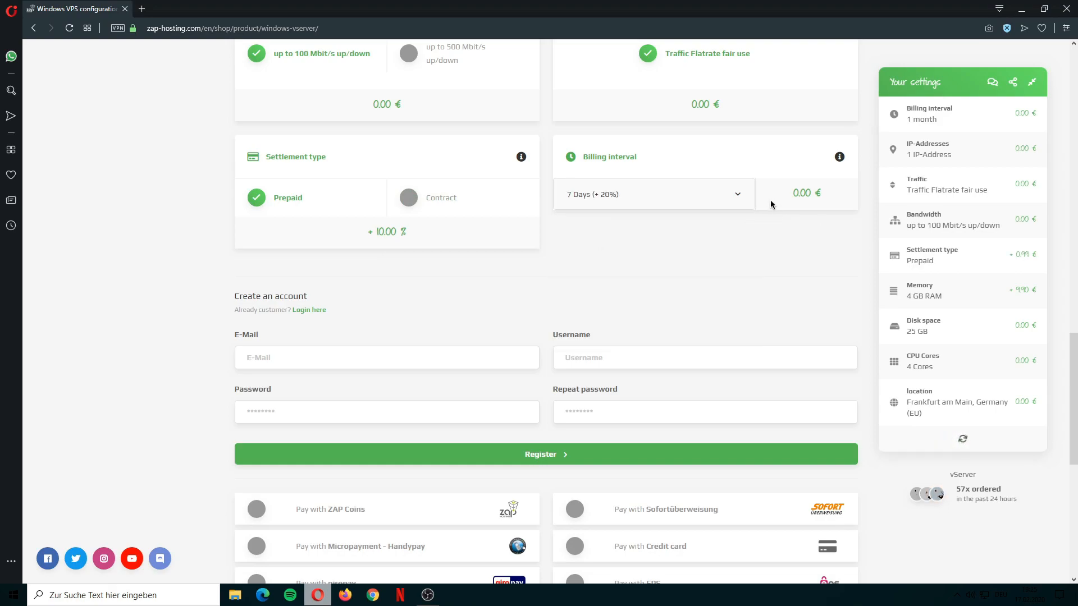
pyautogui.scroll(-3)
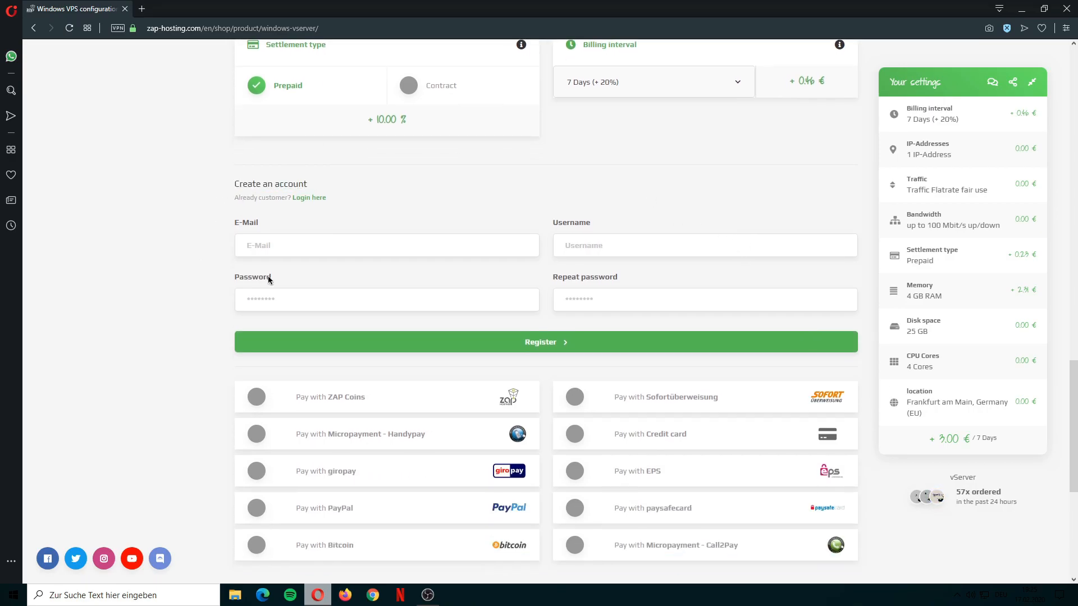
# - Select paysafecard as the payment method and accept the terms and privacy policy
pyautogui.scroll(-3)
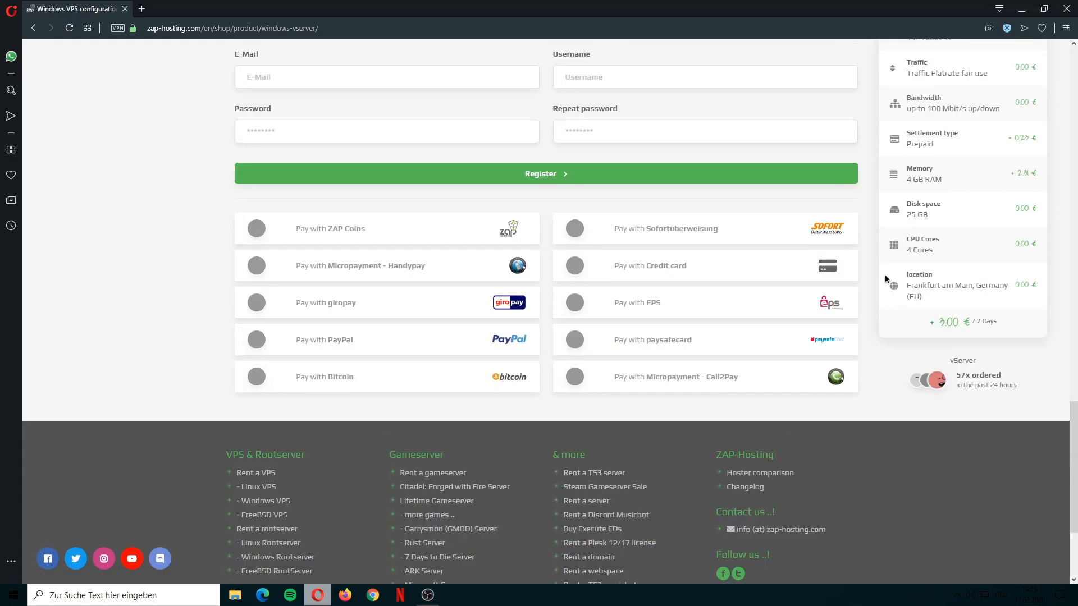
pyautogui.moveTo(837, 419)
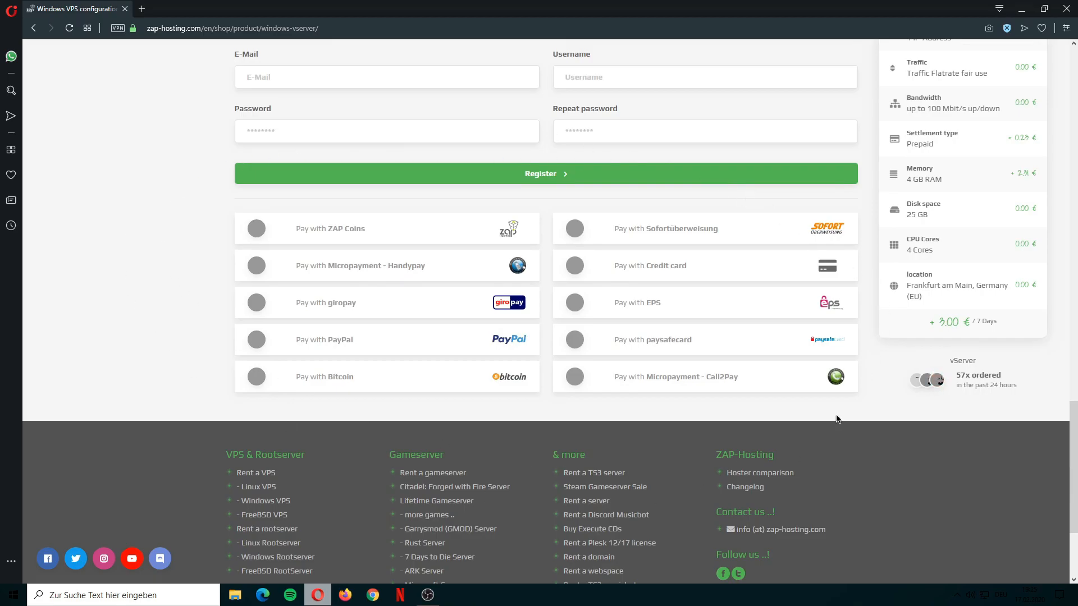
pyautogui.moveTo(710, 335)
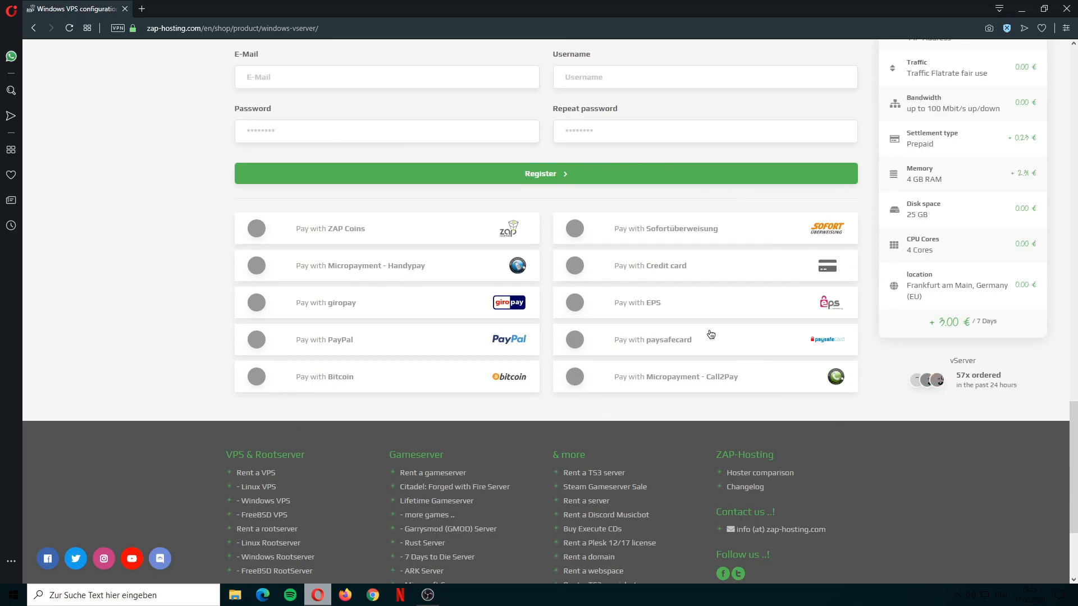
pyautogui.click(575, 339)
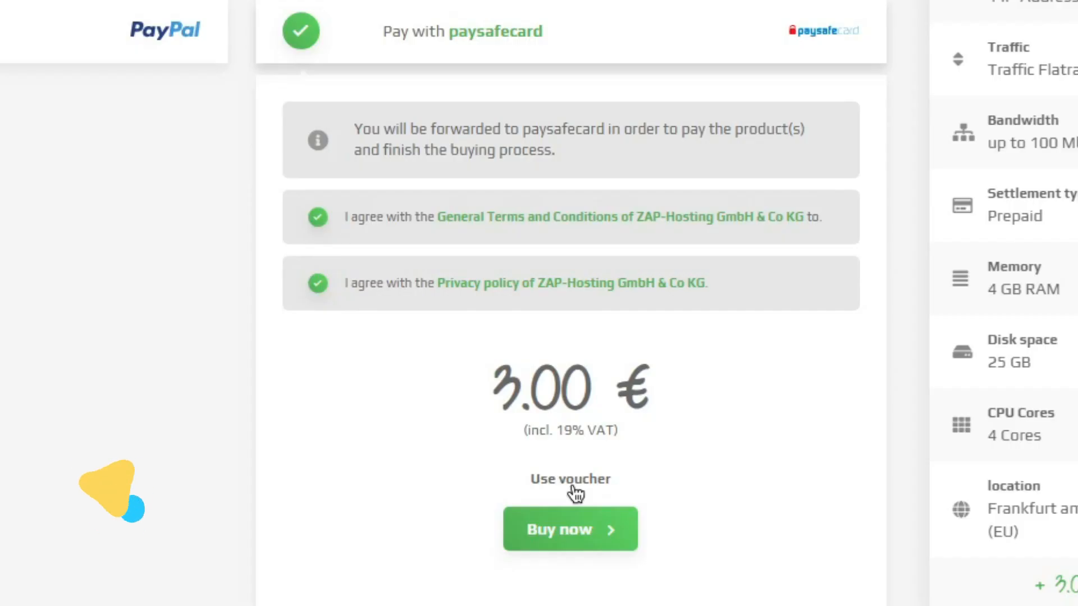
# - Paste the voucher code and redeem it against the order
pyautogui.rightClick(570, 479)
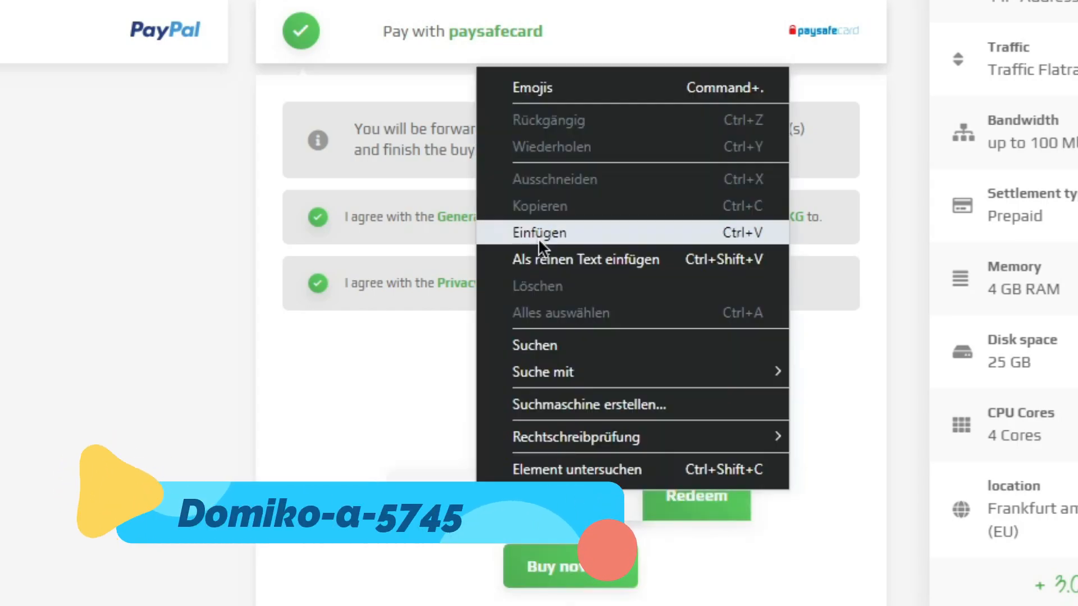
pyautogui.click(539, 233)
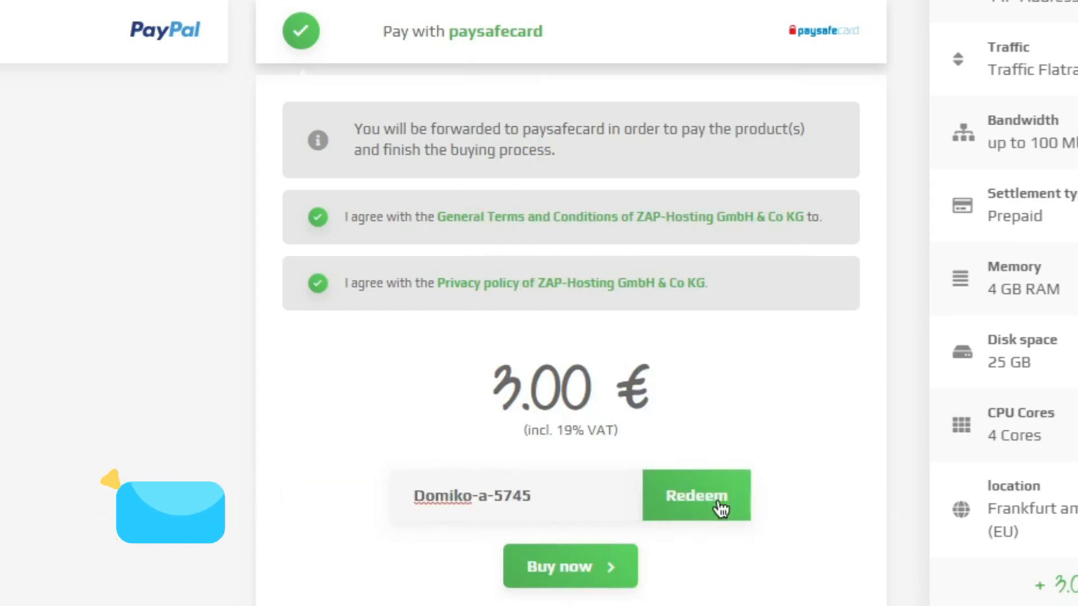
pyautogui.click(697, 496)
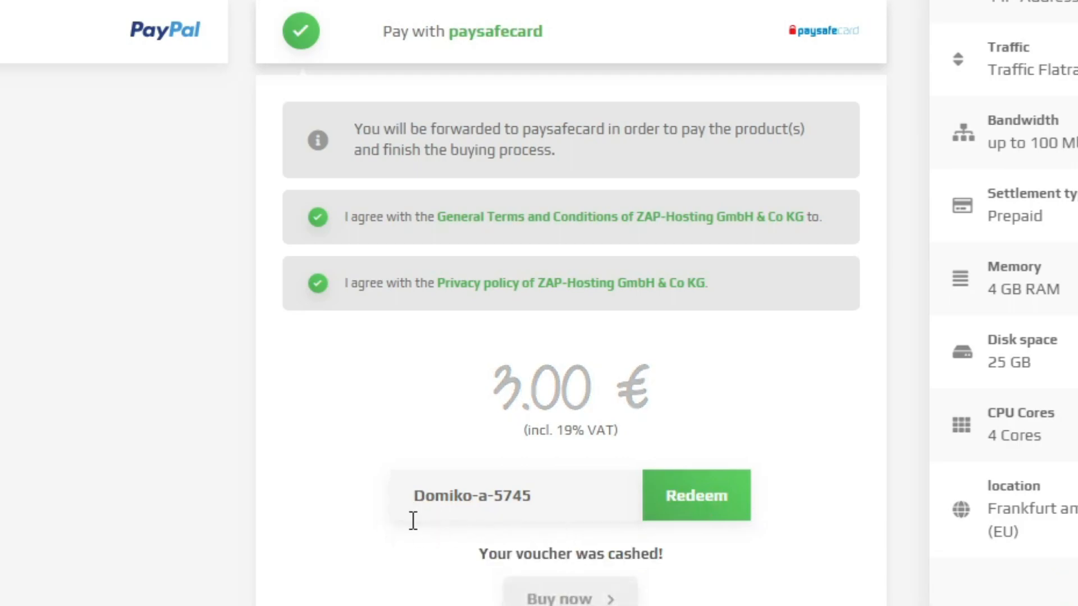
pyautogui.click(694, 495)
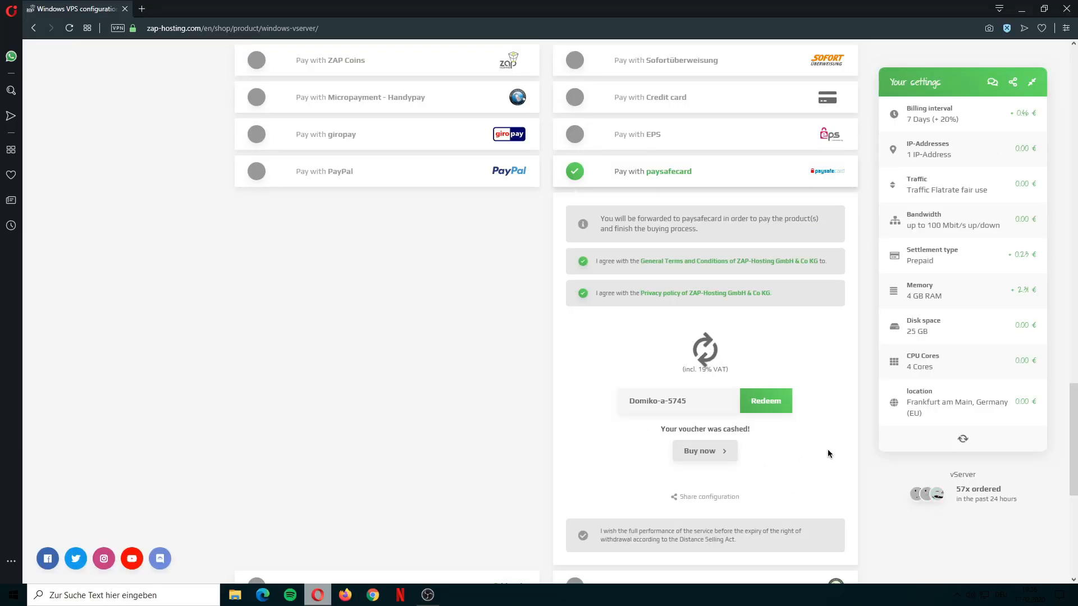
# - Complete the purchase of the configured Windows VPS with 'Buy now'
pyautogui.click(764, 399)
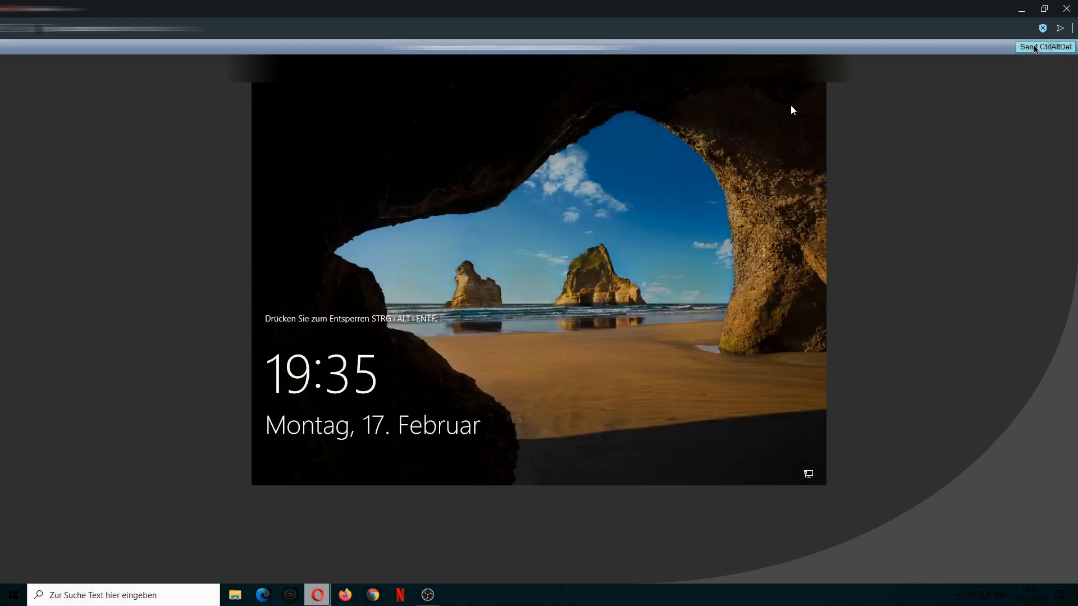
# - Send Ctrl+Alt+Del to unlock the server, log in and launch Server Manager
pyautogui.click(1044, 47)
pyautogui.write('server')
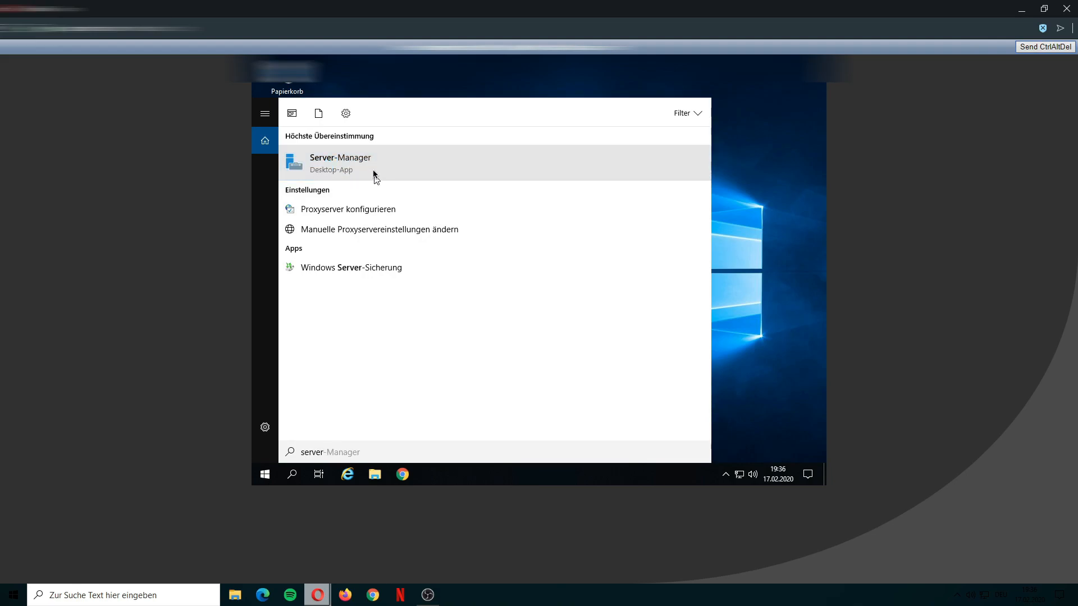
pyautogui.click(339, 162)
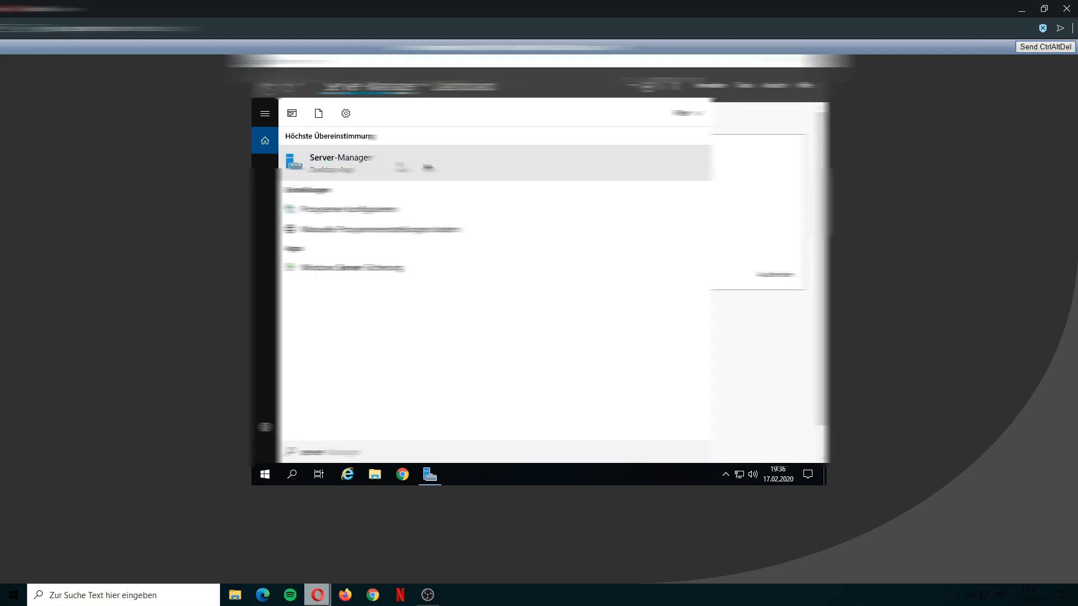
pyautogui.click(339, 161)
pyautogui.write('remo')
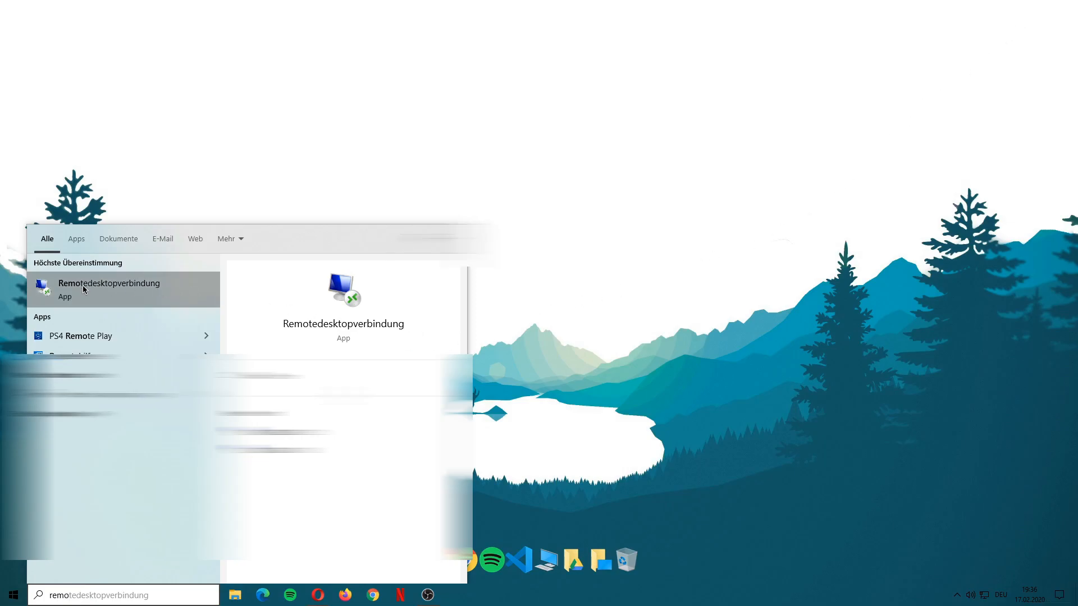
# - Launch Remotedesktopverbindung and connect to the VPS with its address and credentials
pyautogui.click(109, 289)
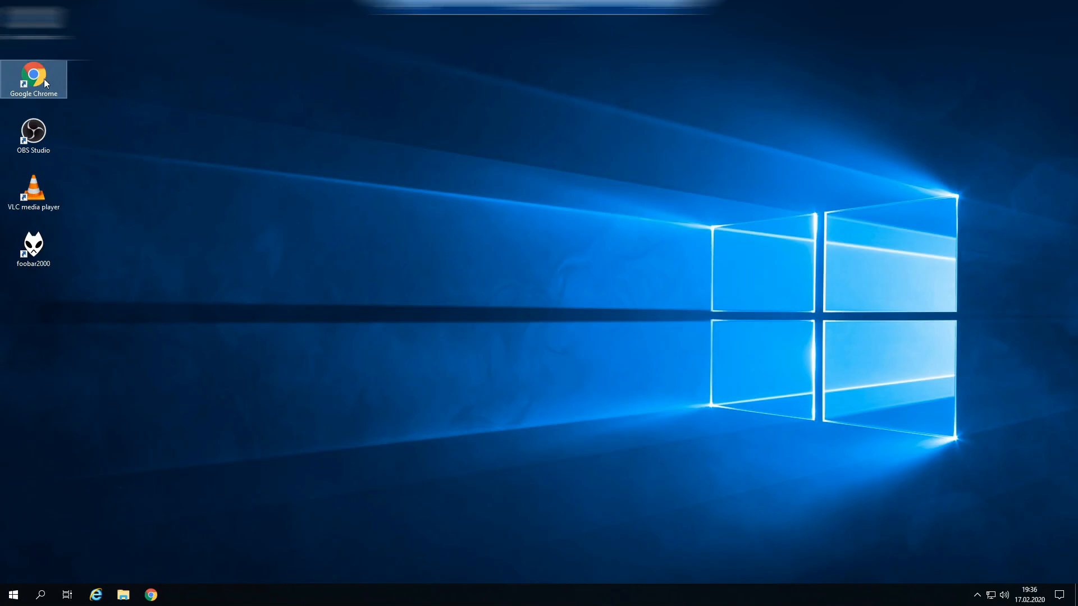
# - In Chrome on the VPS, search for OBS Studio and open obsproject.com
pyautogui.doubleClick(32, 79)
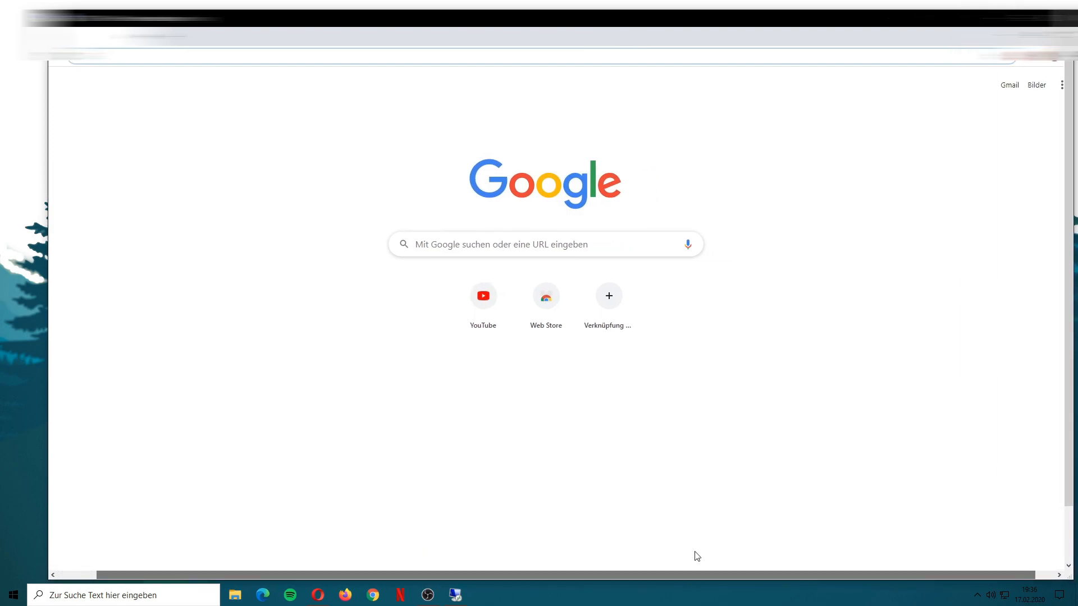
pyautogui.click(545, 243)
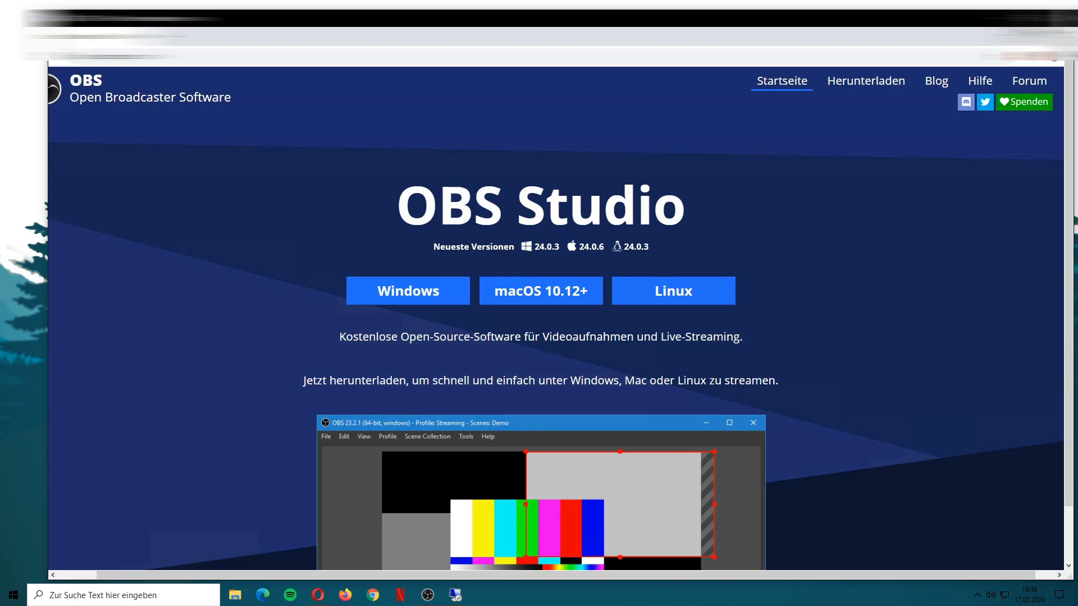
pyautogui.scroll(-3)
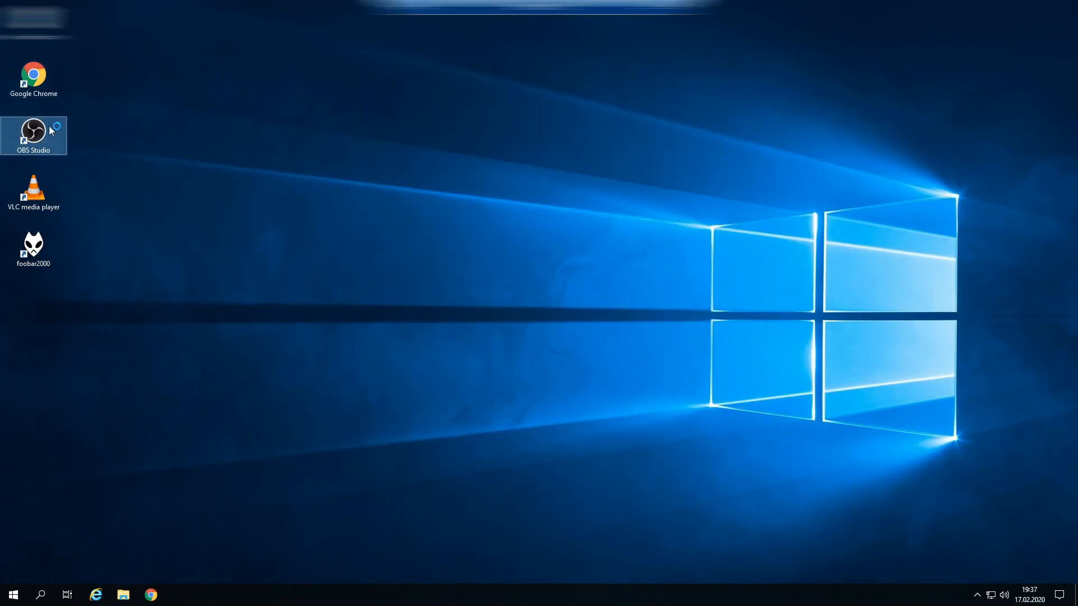
# - Launch OBS Studio on the VPS and open Einstellungen from the Steuerung panel
pyautogui.doubleClick(33, 130)
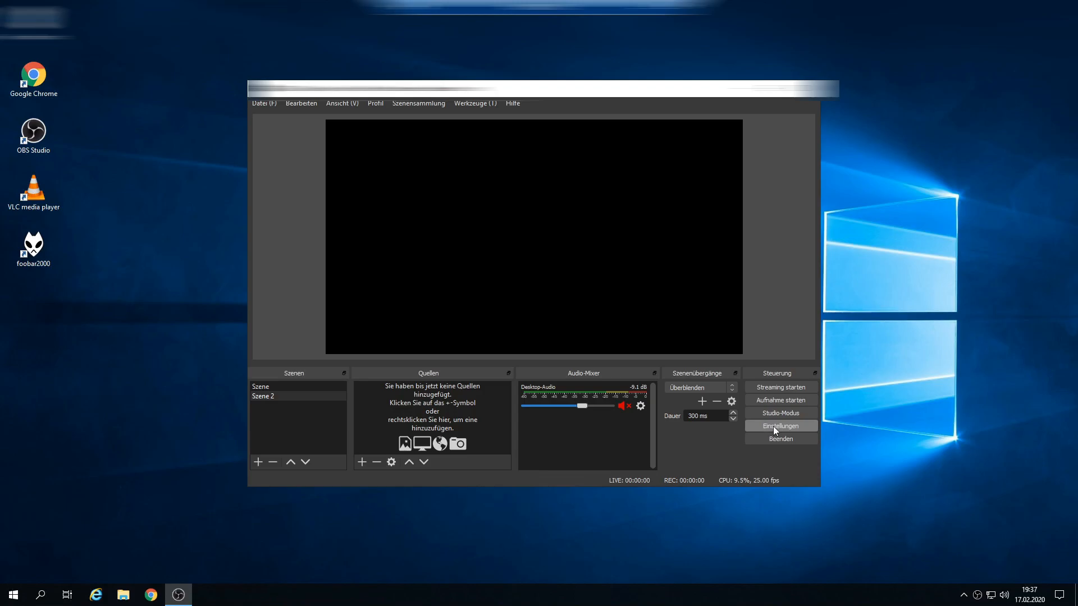
pyautogui.click(779, 427)
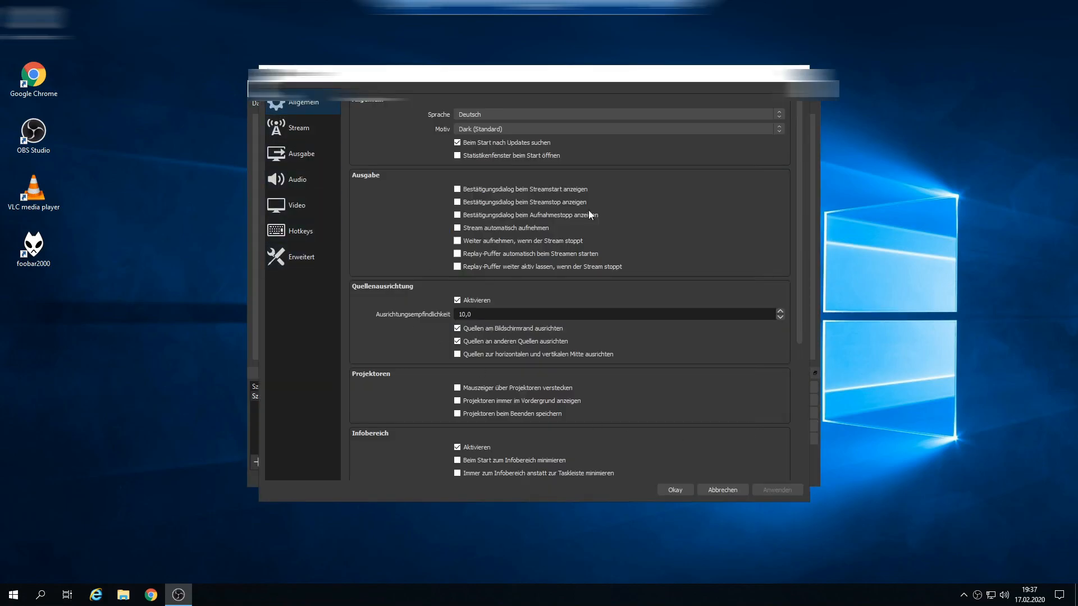